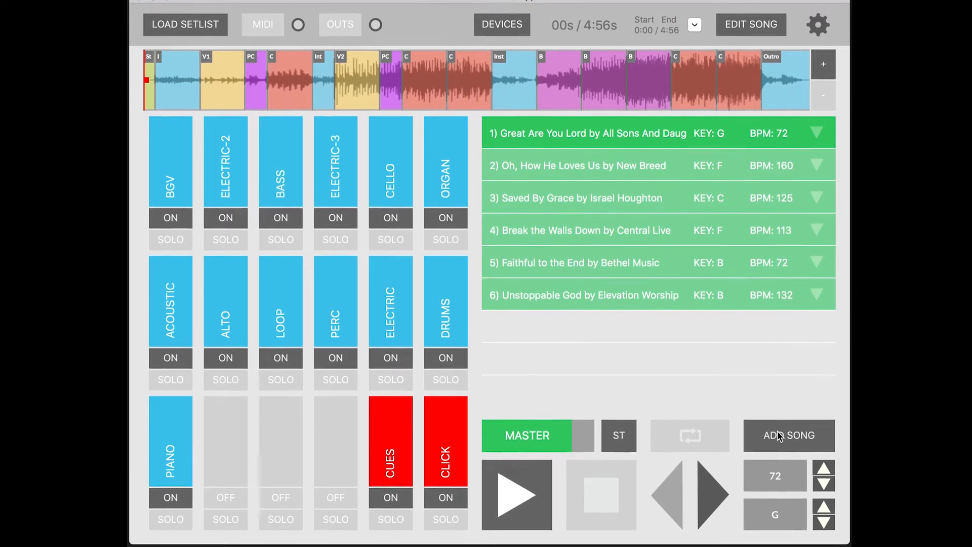
Step: Start adding a song and choose to create a click-only track instead
click(788, 436)
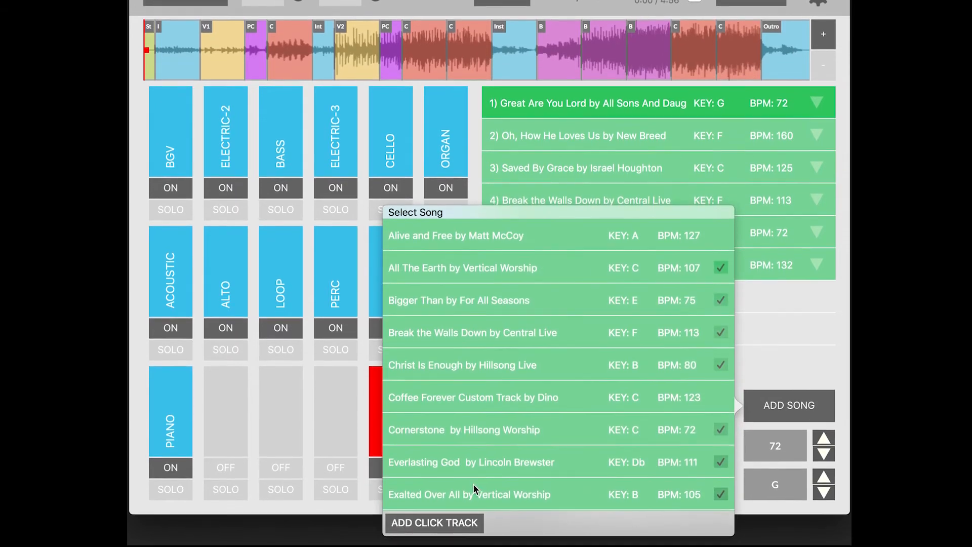
click(434, 522)
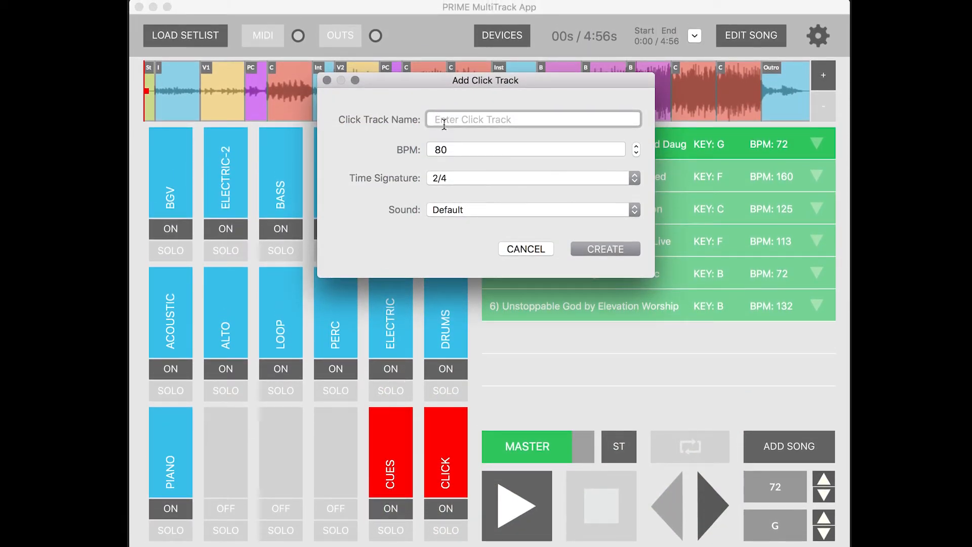
Step: Create the click track 'Revelation Song' at 69 BPM, 4/4 time, with the Digital click sound
text(Revelation Song)
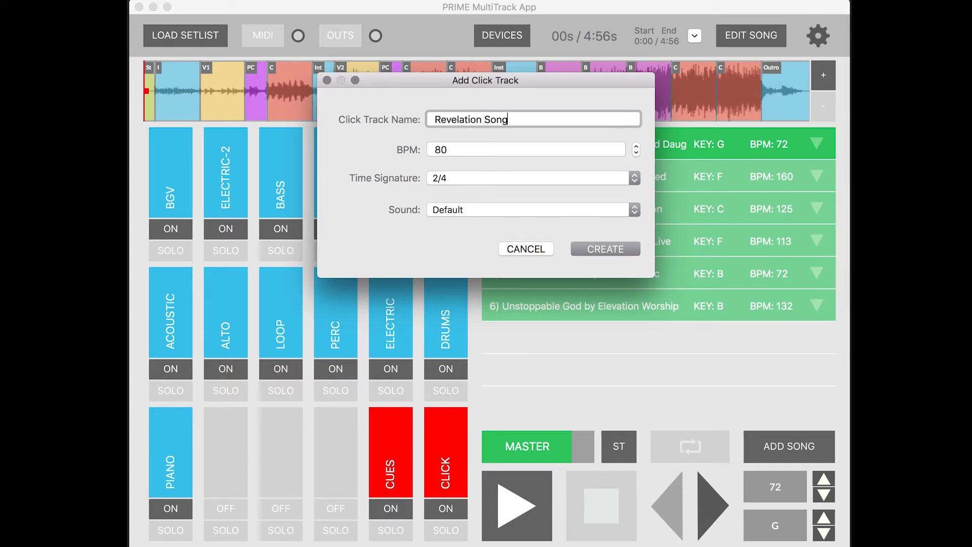
click(526, 149)
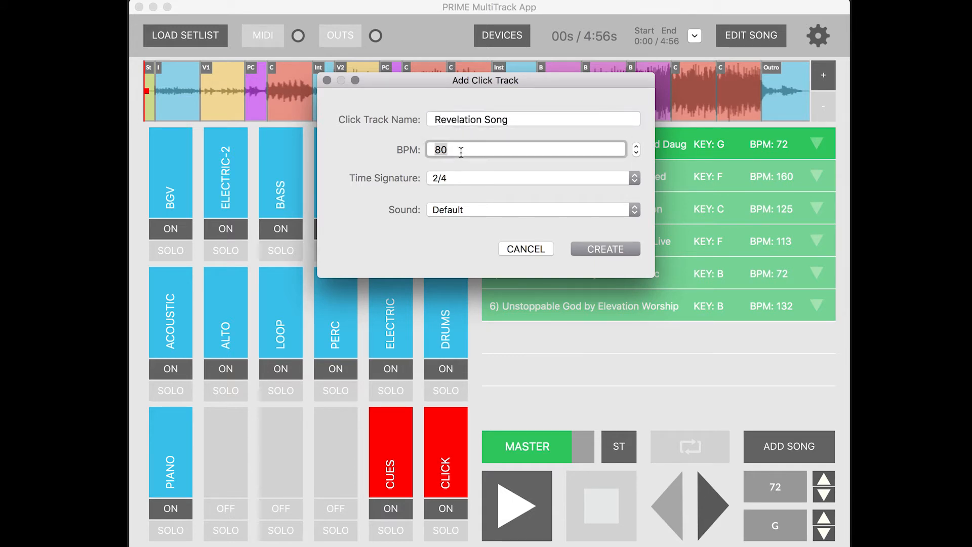
click(530, 179)
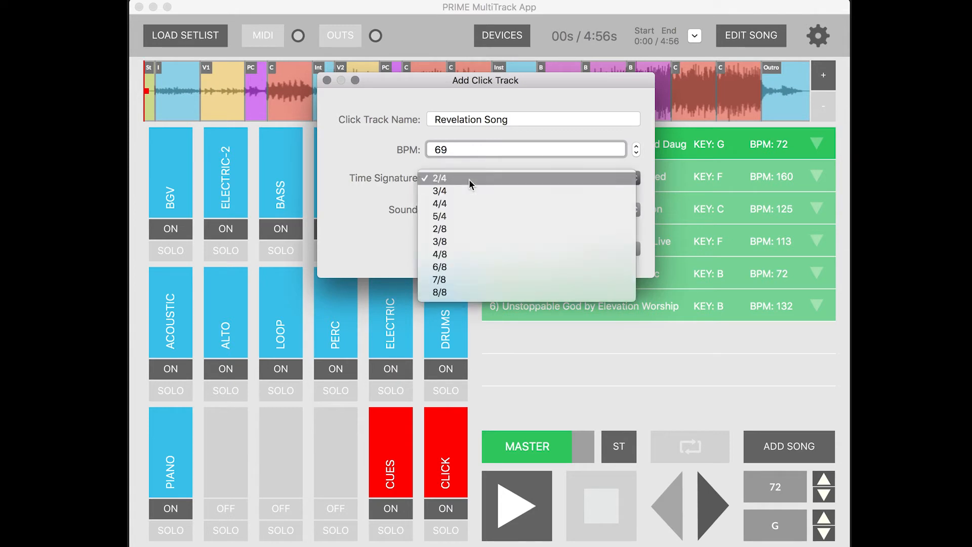
mouse_move(454, 273)
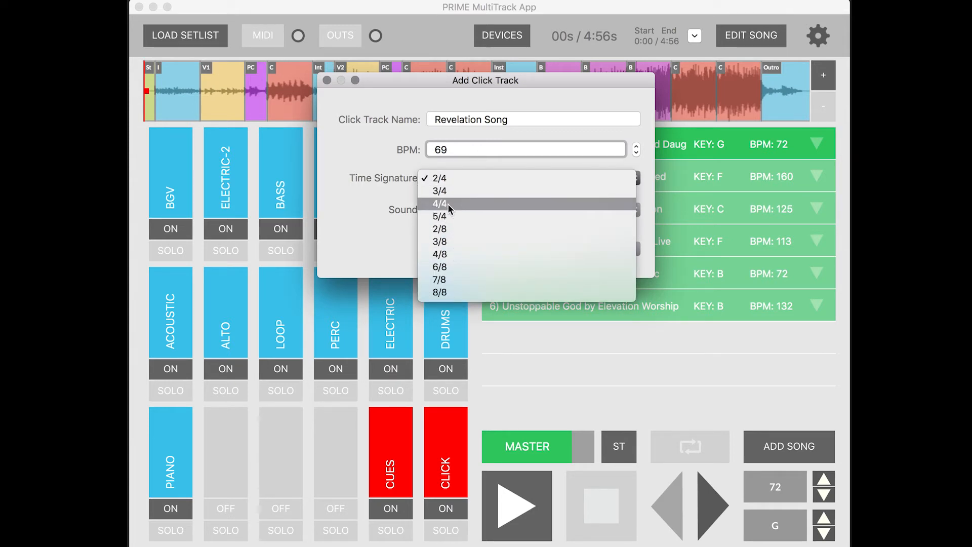
click(439, 203)
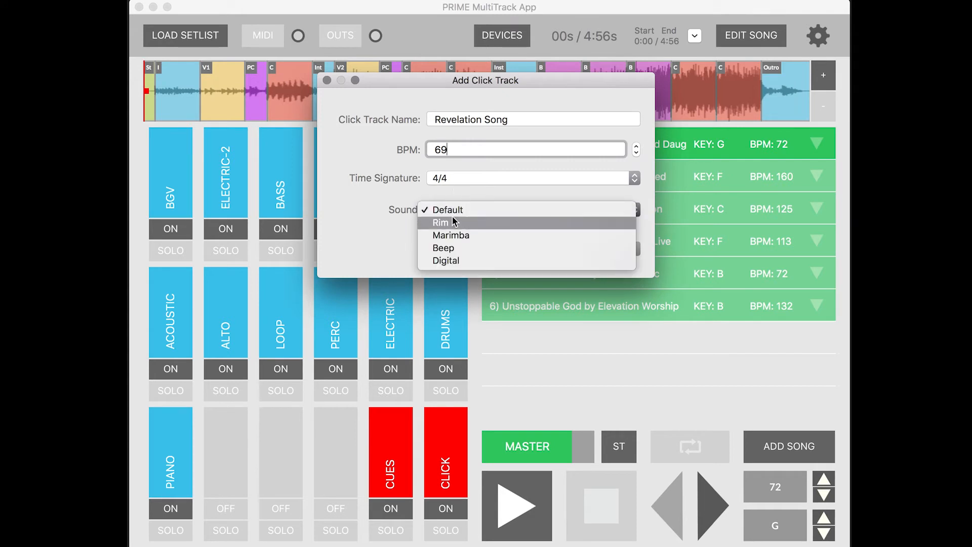
click(453, 221)
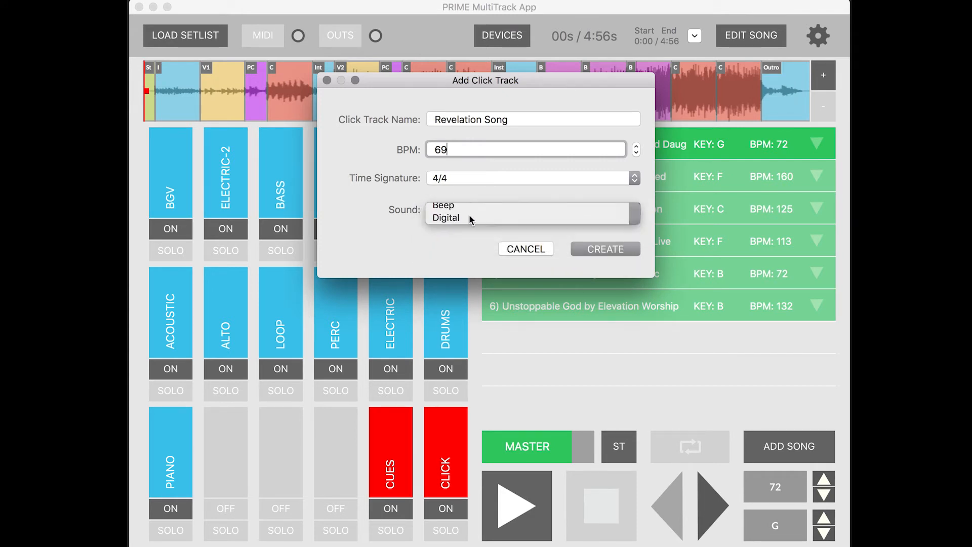
click(446, 218)
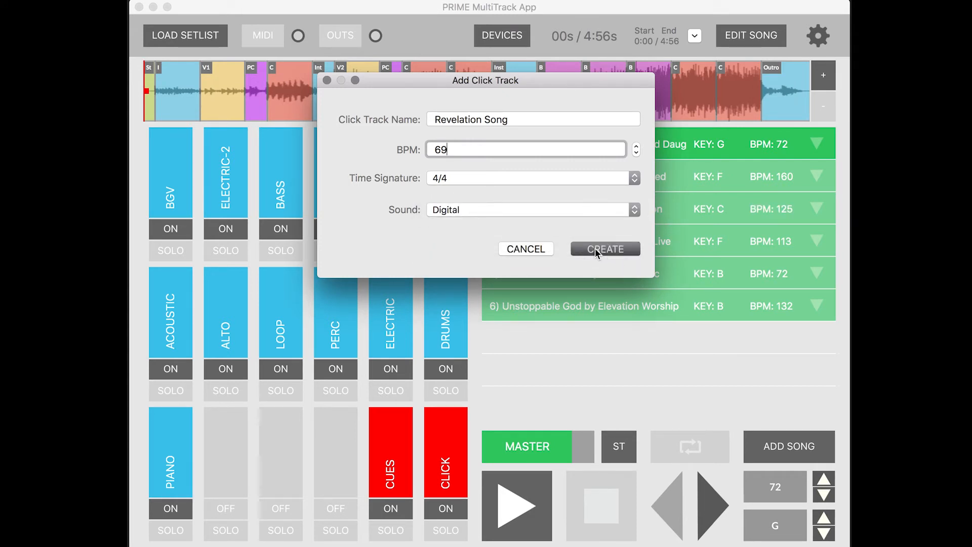
click(604, 249)
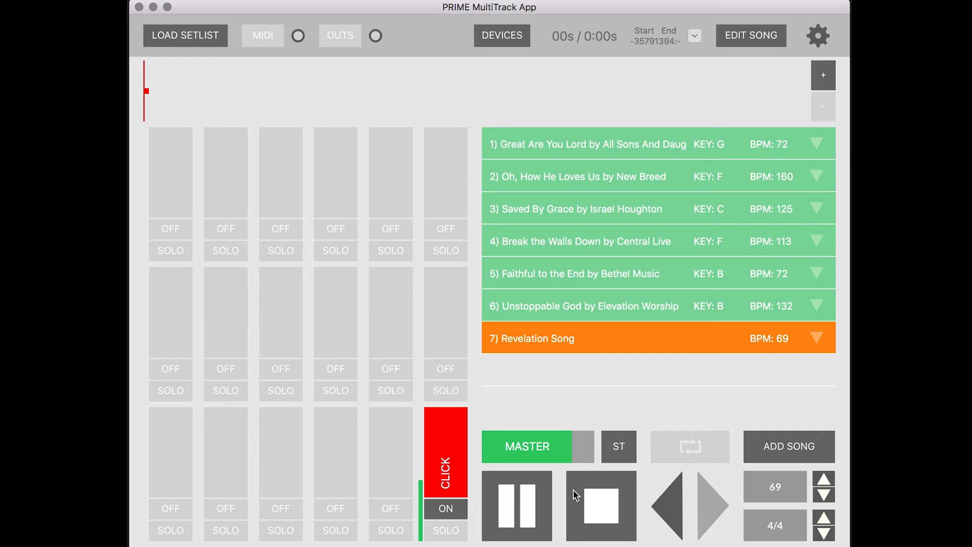
Step: Raise Revelation Song's tempo to 89 BPM and, after trying 3/4, keep the time signature at 4/4
click(823, 480)
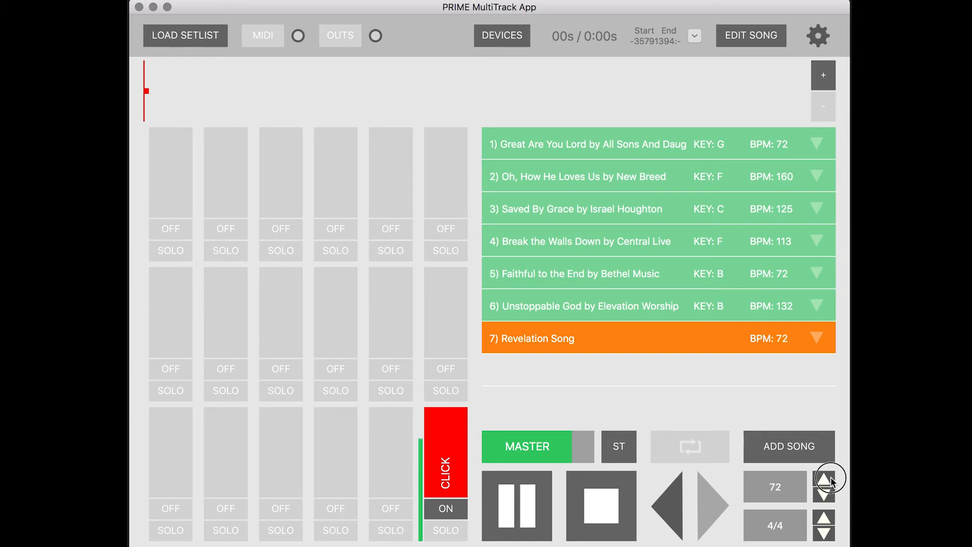
click(824, 479)
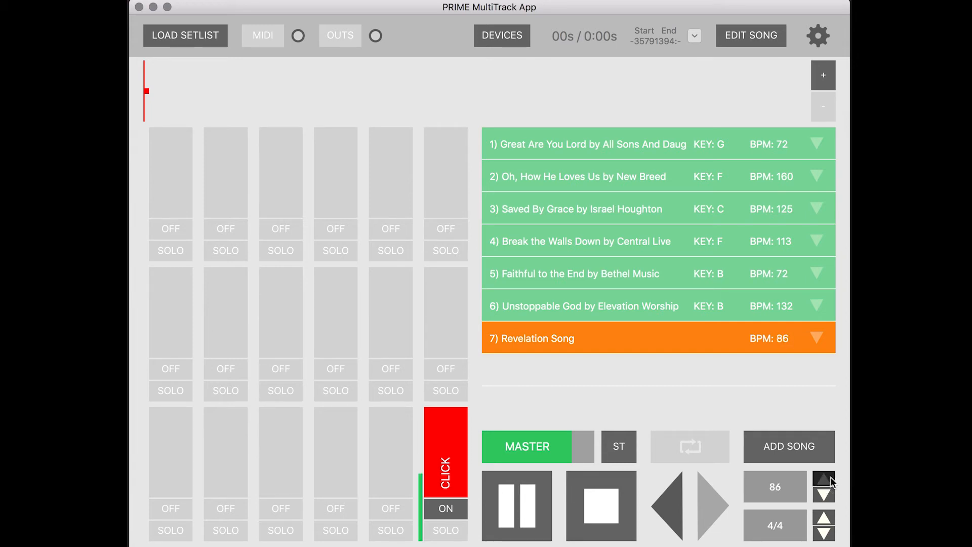
click(824, 480)
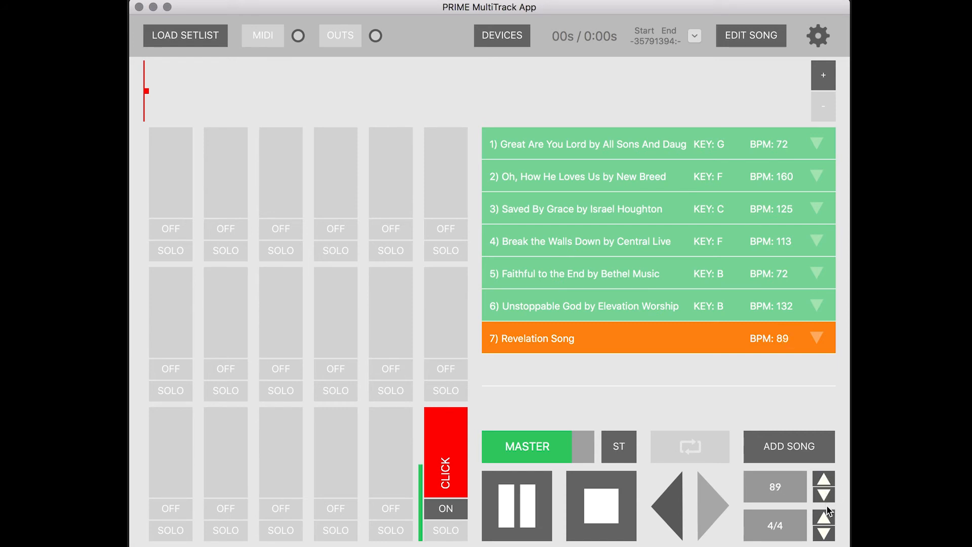
click(822, 532)
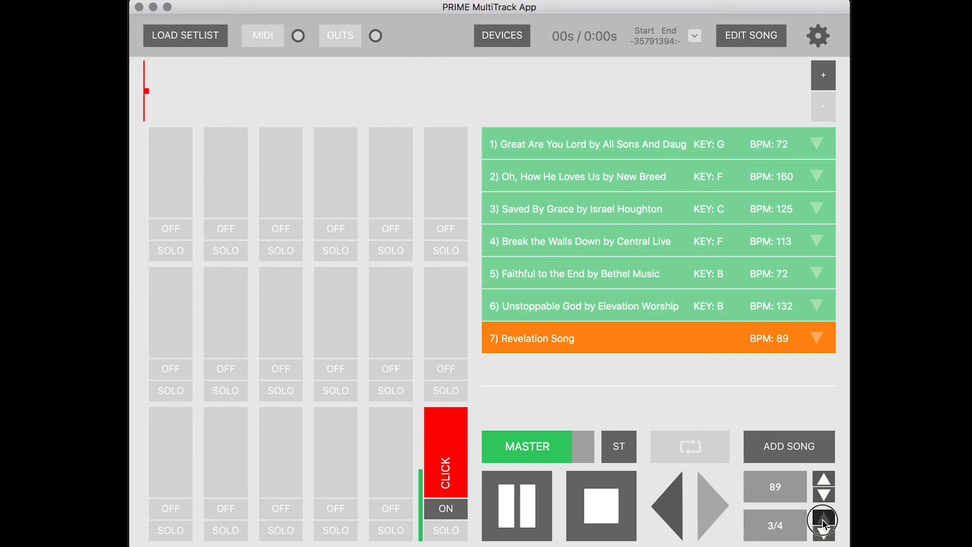
click(831, 516)
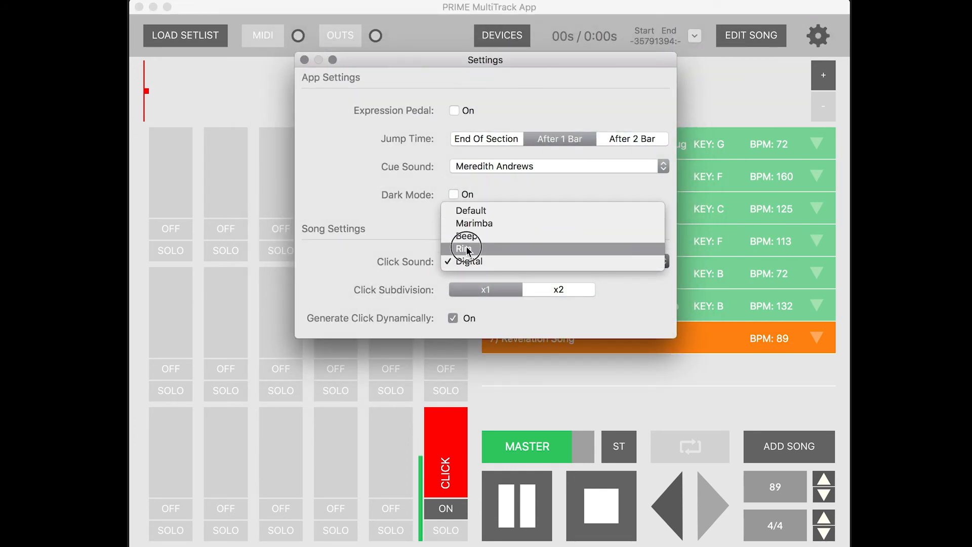
Step: Set the song's click sound to Rim in Song Settings
click(464, 248)
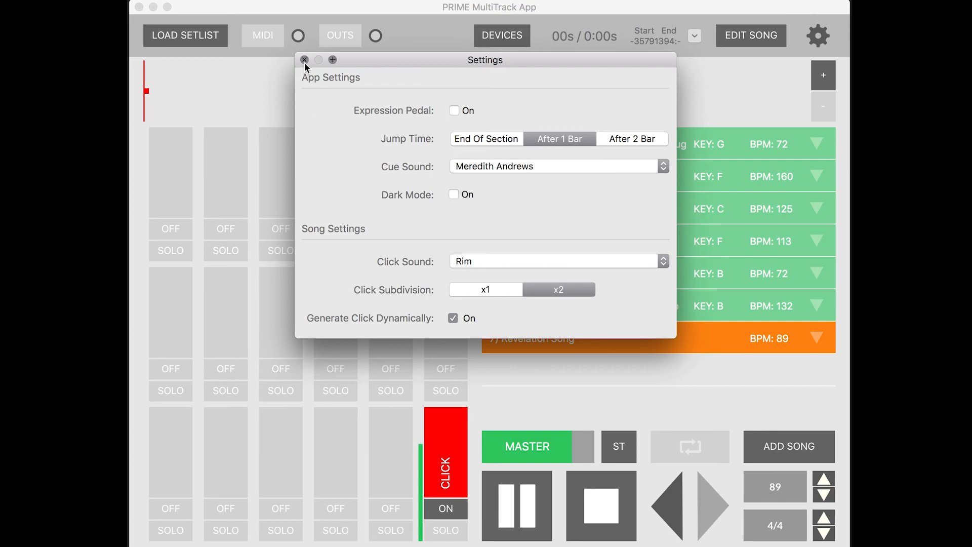